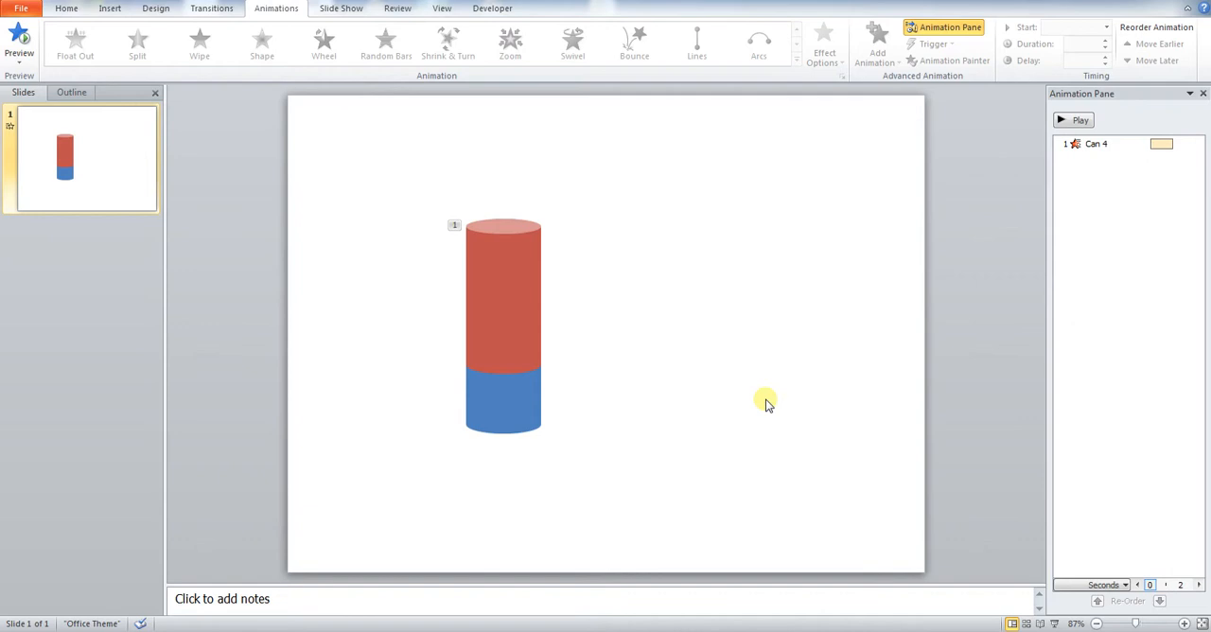
{"action": "mouse_move", "coordinate": [1018, 210]}
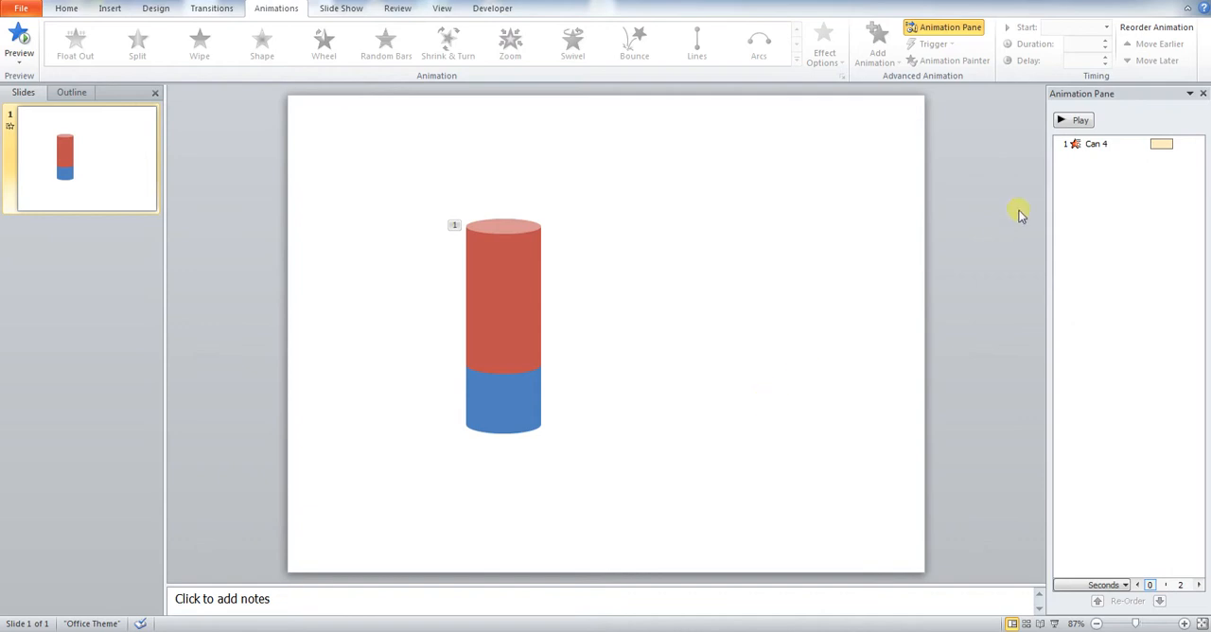
Step: Replay the cylinder animation several times, then undo back to three separate unanimated cylinders
{"action": "left_click", "coordinate": [1079, 121]}
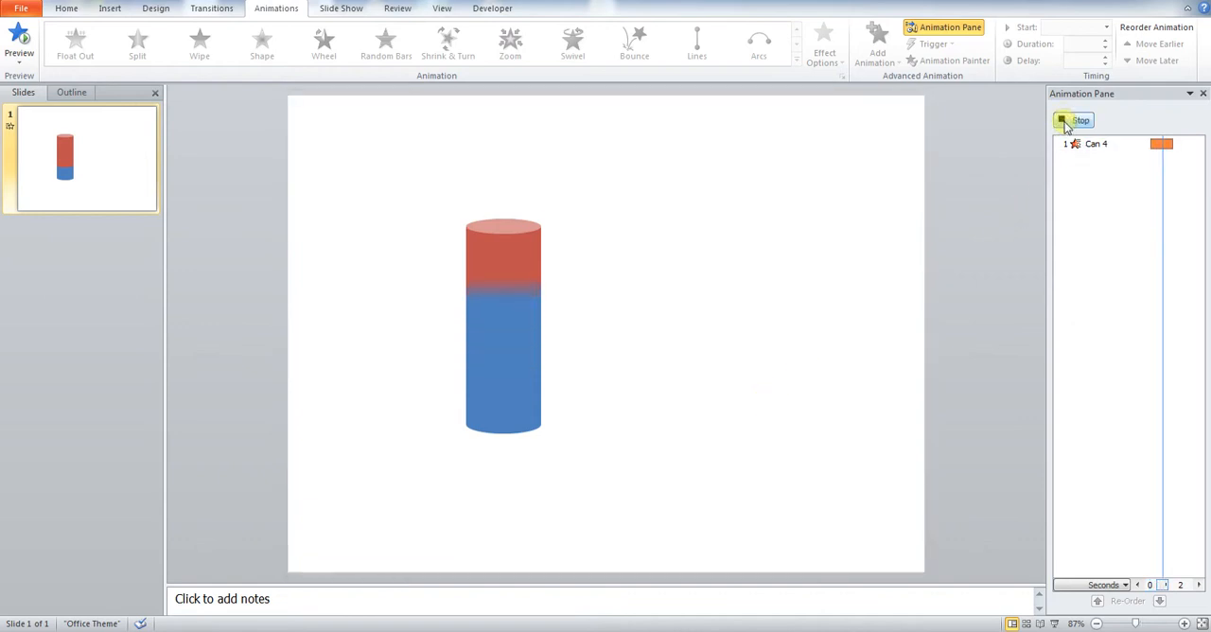
{"action": "left_click", "coordinate": [1075, 121]}
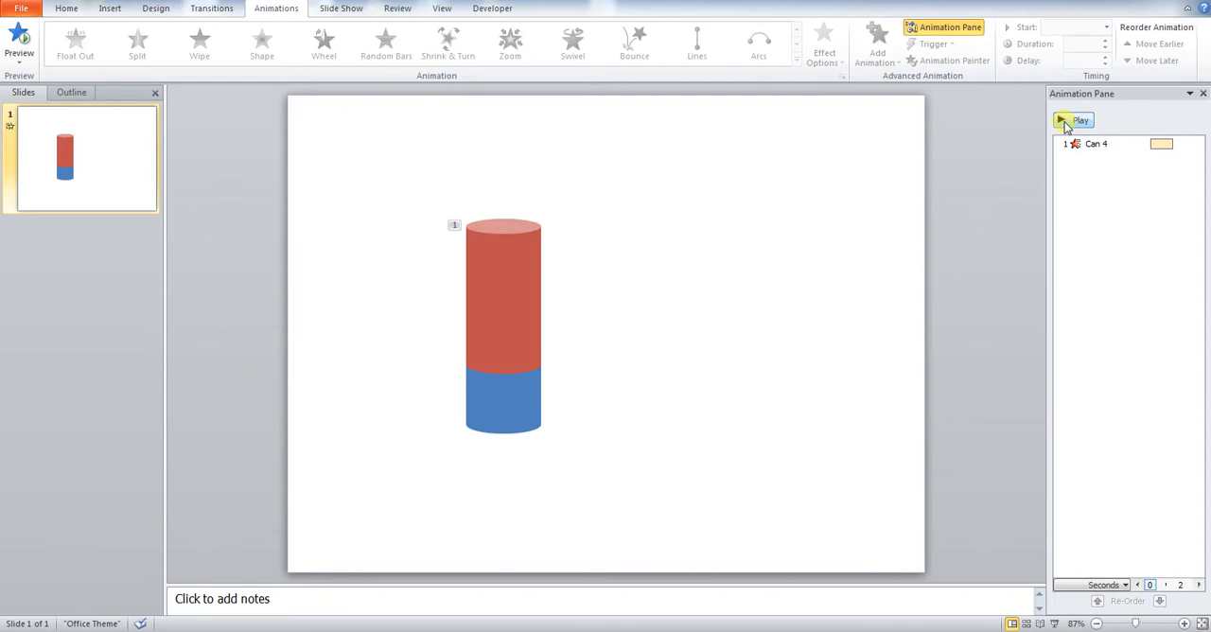
{"action": "left_click", "coordinate": [1075, 121]}
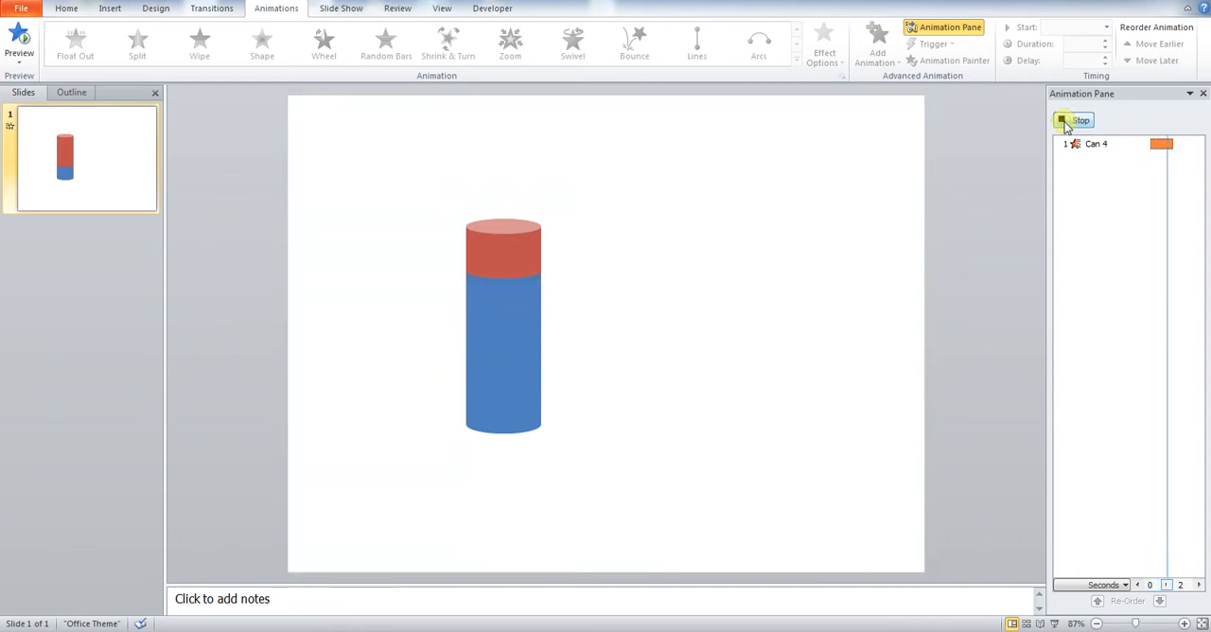
{"action": "left_click", "coordinate": [1075, 121]}
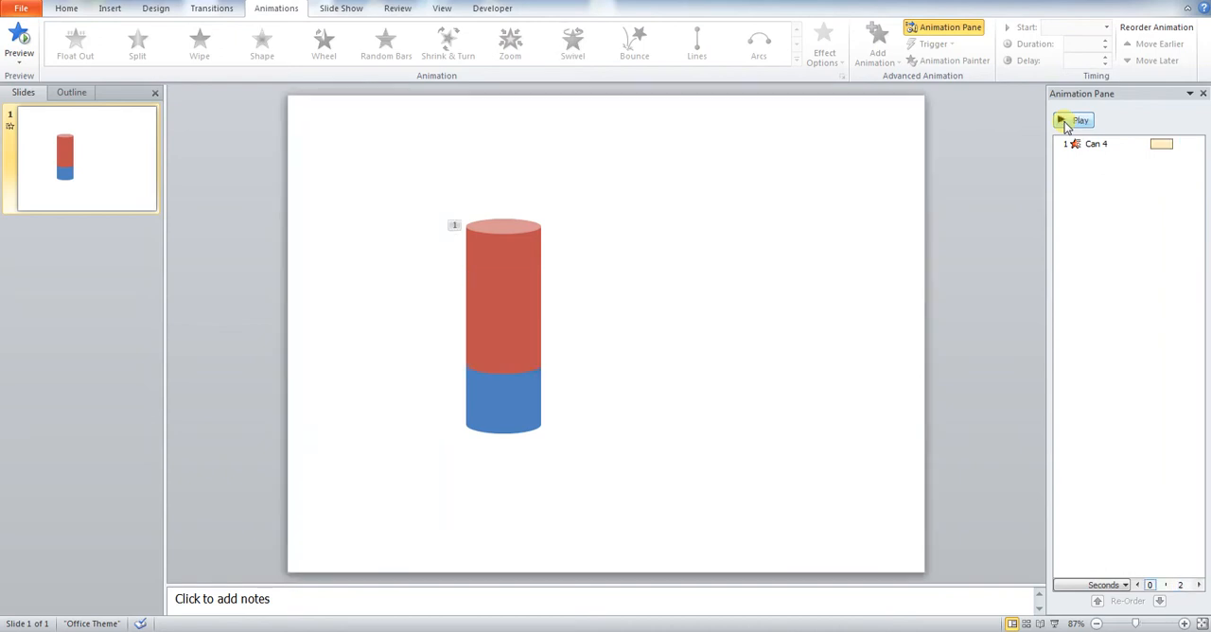
{"action": "left_click", "coordinate": [1075, 121]}
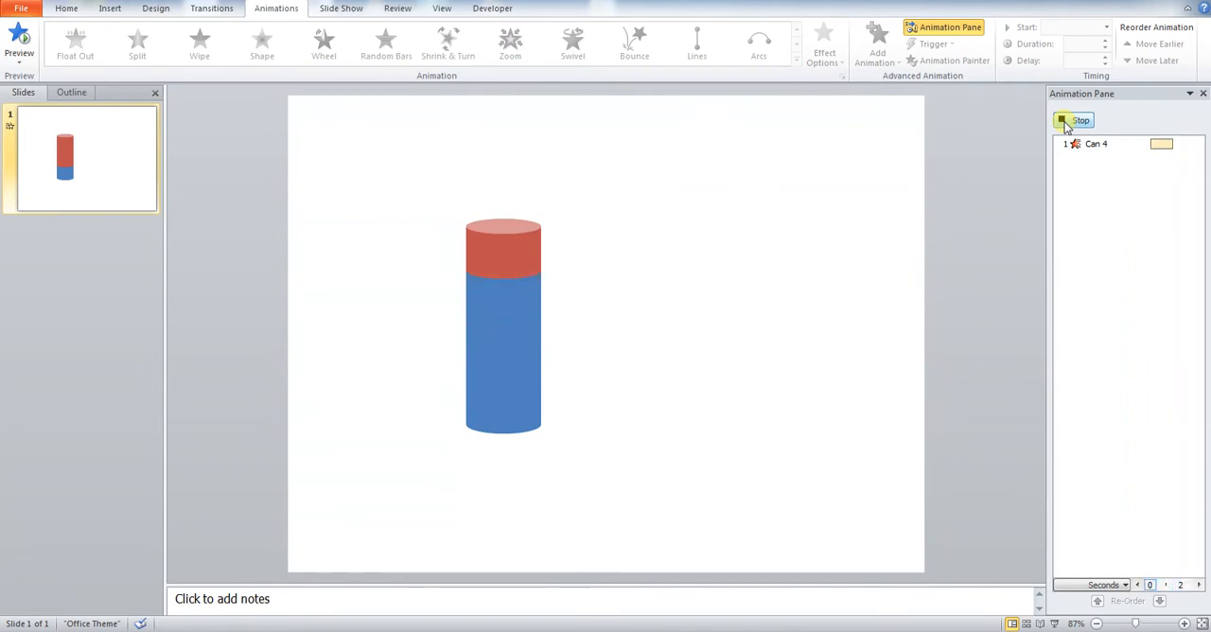
{"action": "left_click", "coordinate": [1074, 121]}
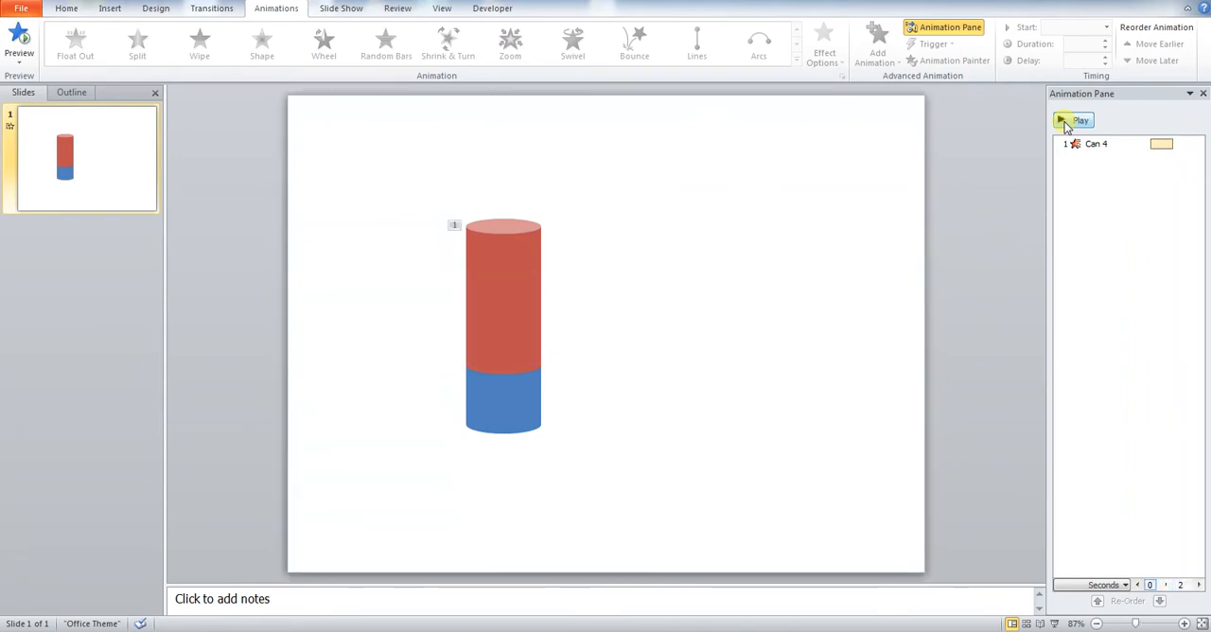
{"action": "left_click", "coordinate": [200, 42]}
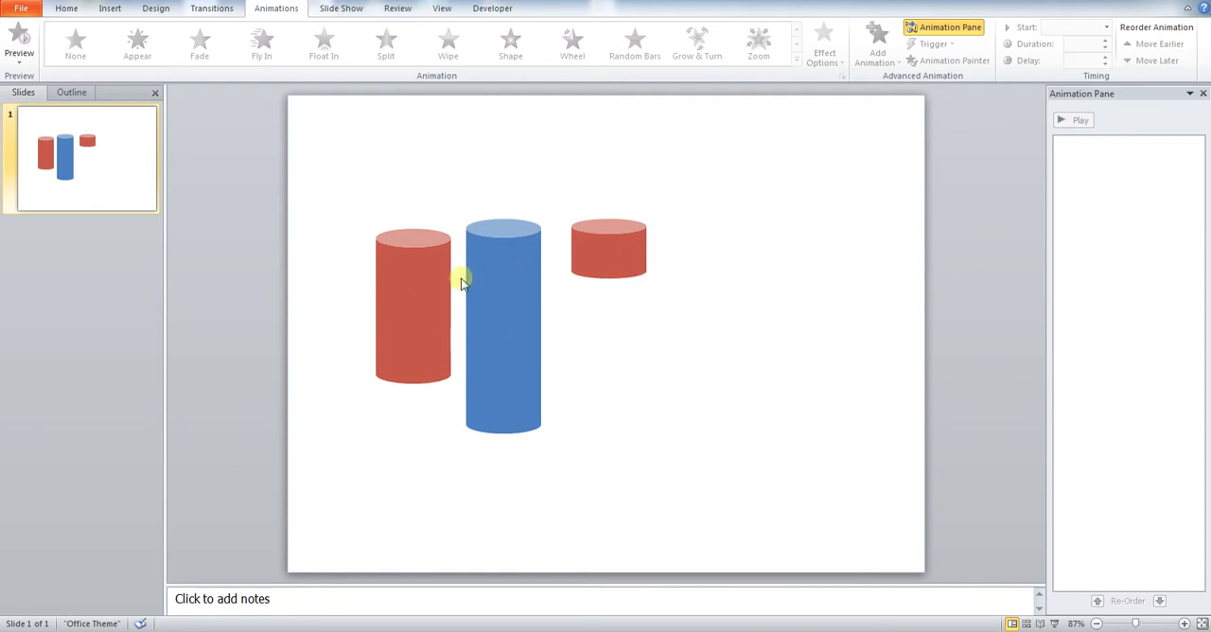
Step: Stack the tall red cylinder on the blue one, remove the short cylinder and add a Wipe entrance
{"action": "left_click", "coordinate": [504, 331]}
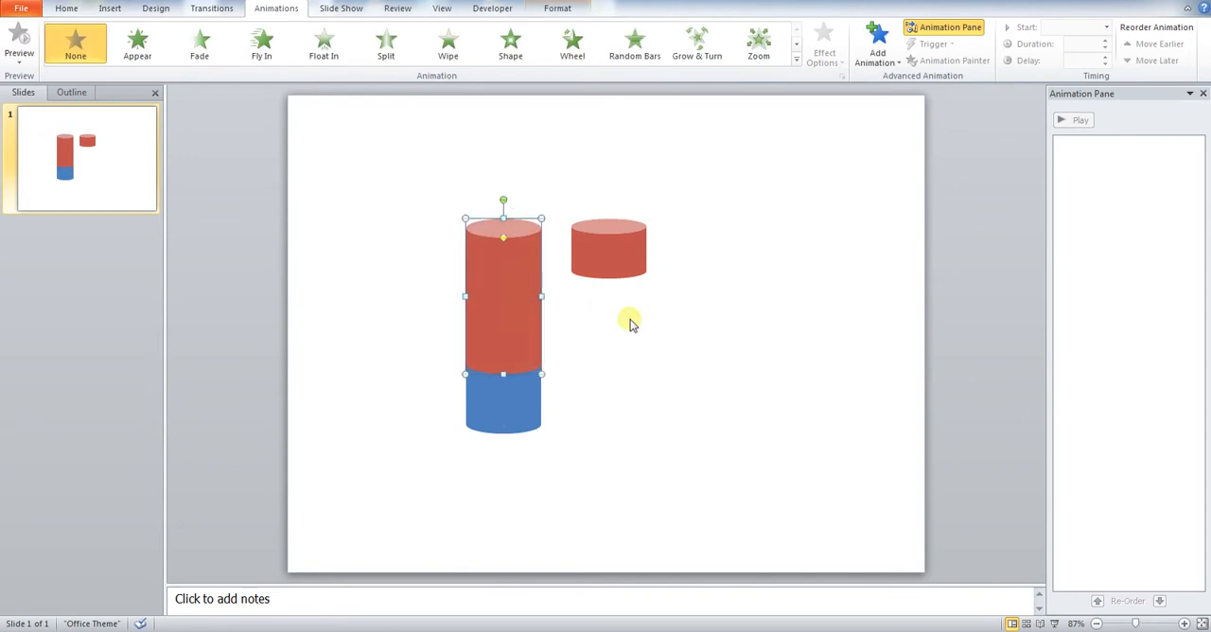
{"action": "left_click", "coordinate": [609, 248]}
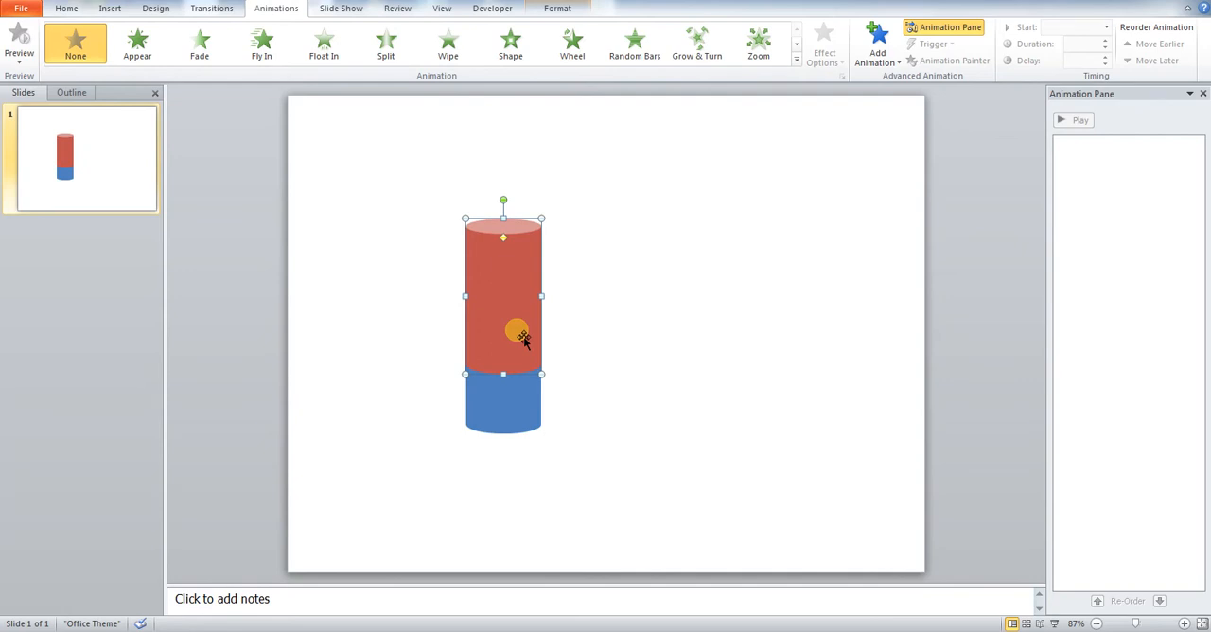
{"action": "mouse_move", "coordinate": [503, 312]}
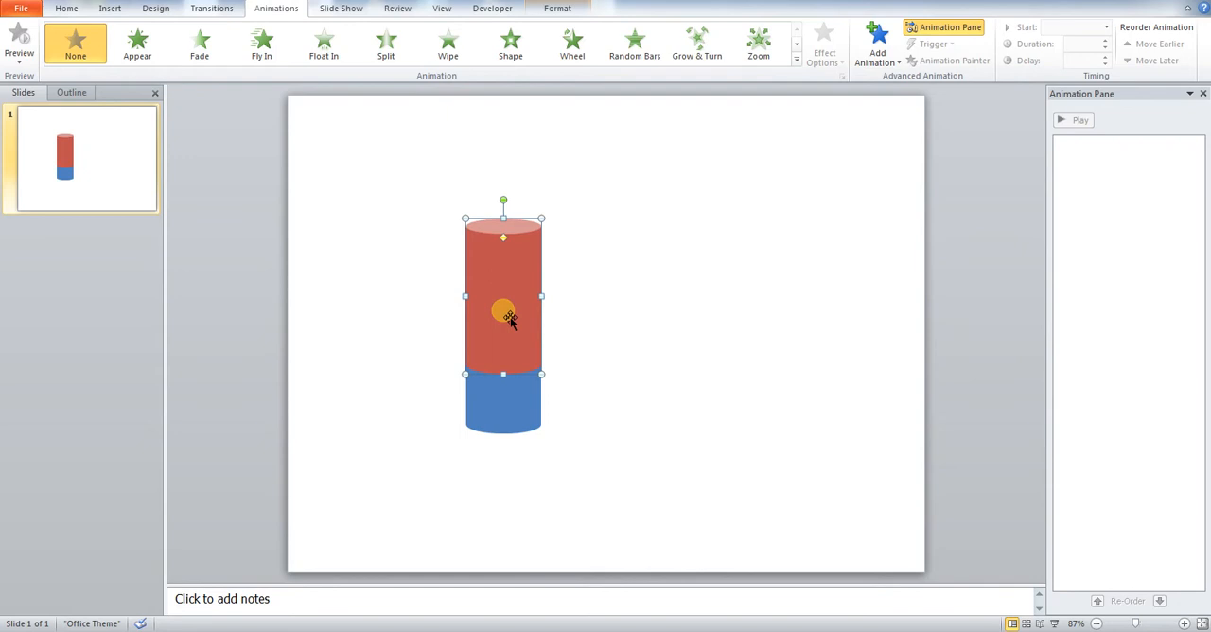
{"action": "left_click", "coordinate": [447, 43]}
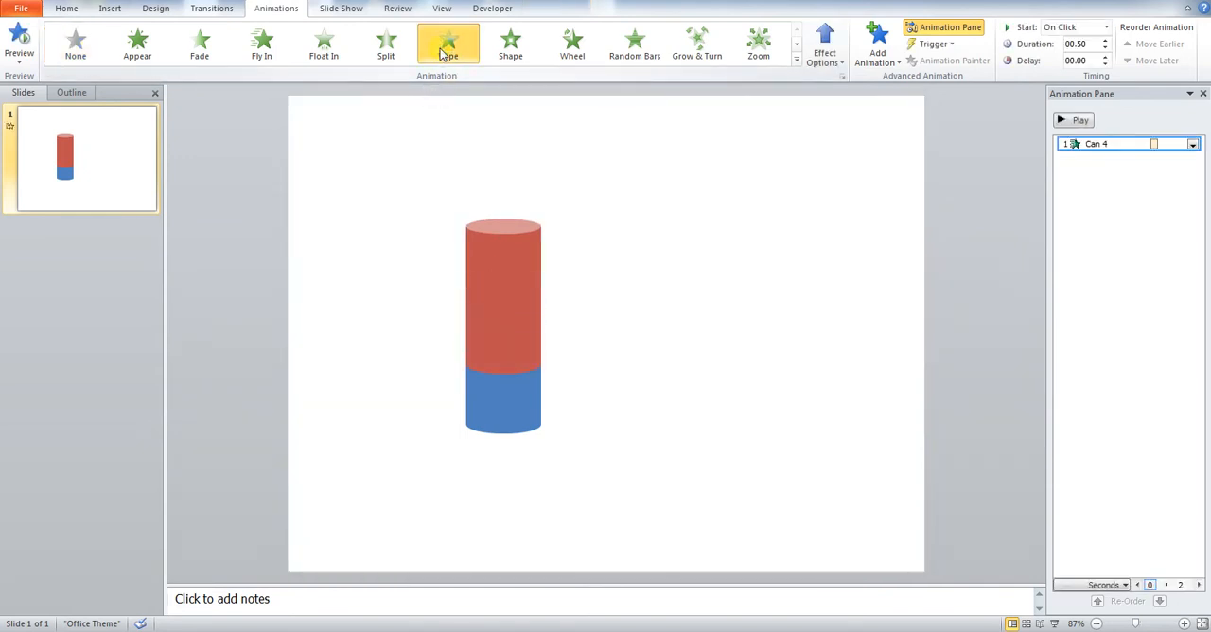
Step: Set the red cylinder's Wipe animation duration to 01.50 and preview it
{"action": "left_click", "coordinate": [446, 44]}
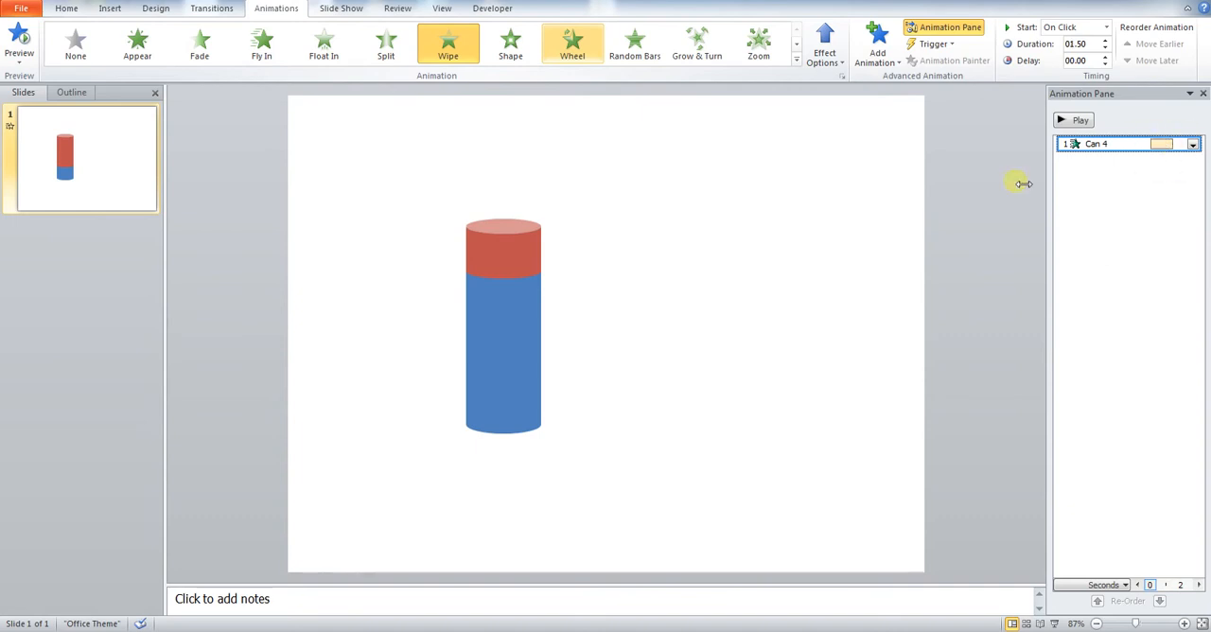
{"action": "left_click", "coordinate": [1073, 121]}
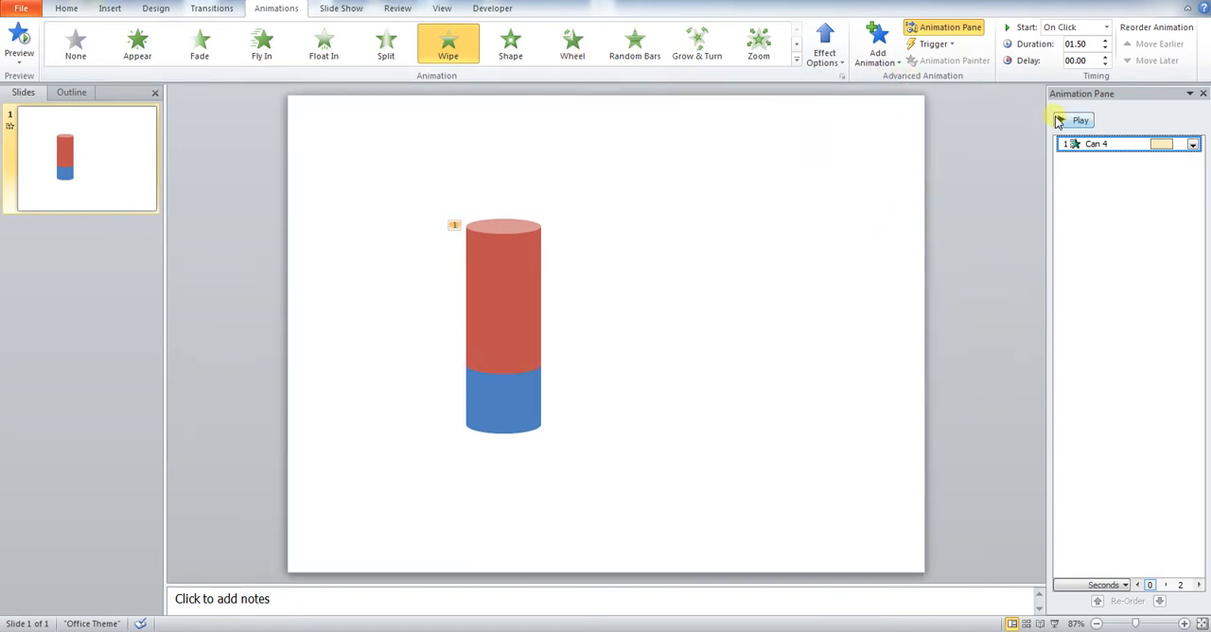
{"action": "left_click", "coordinate": [1075, 121]}
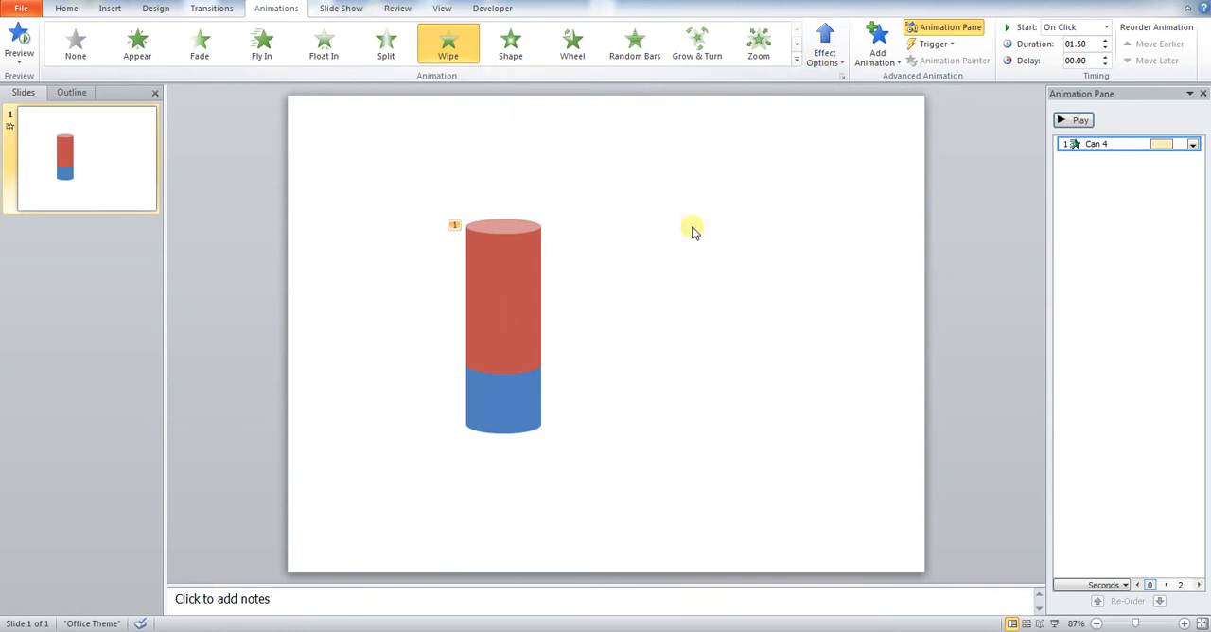
Step: Preview once more, then set the Wipe effect direction to From Top
{"action": "left_click", "coordinate": [1072, 119]}
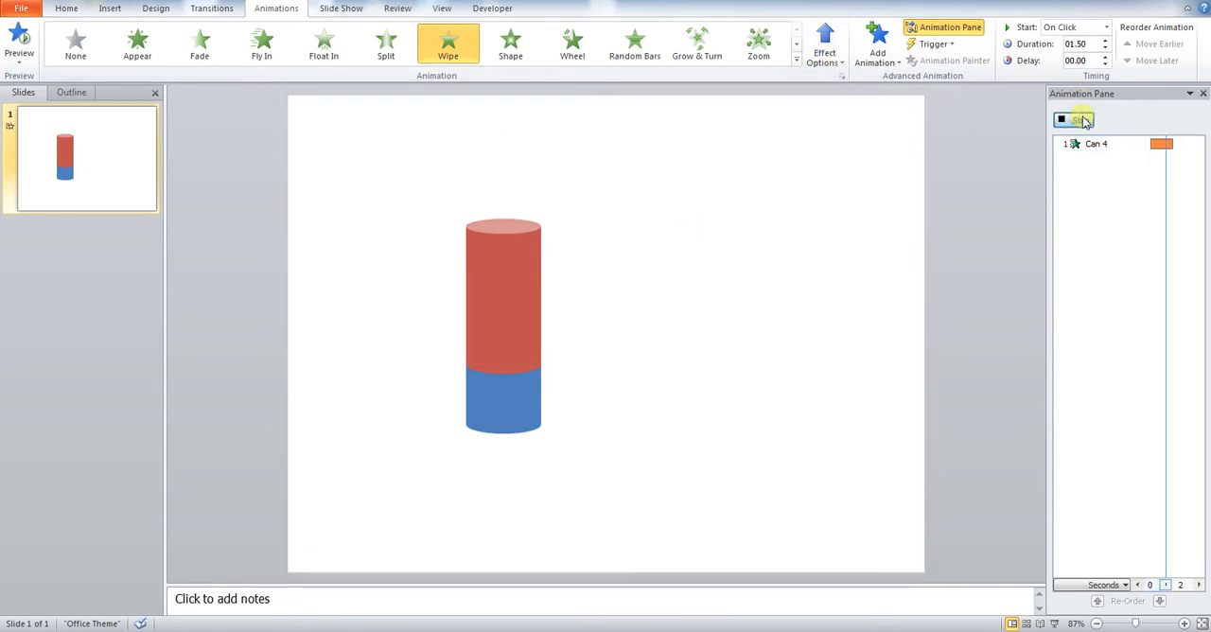
{"action": "left_click", "coordinate": [1095, 144]}
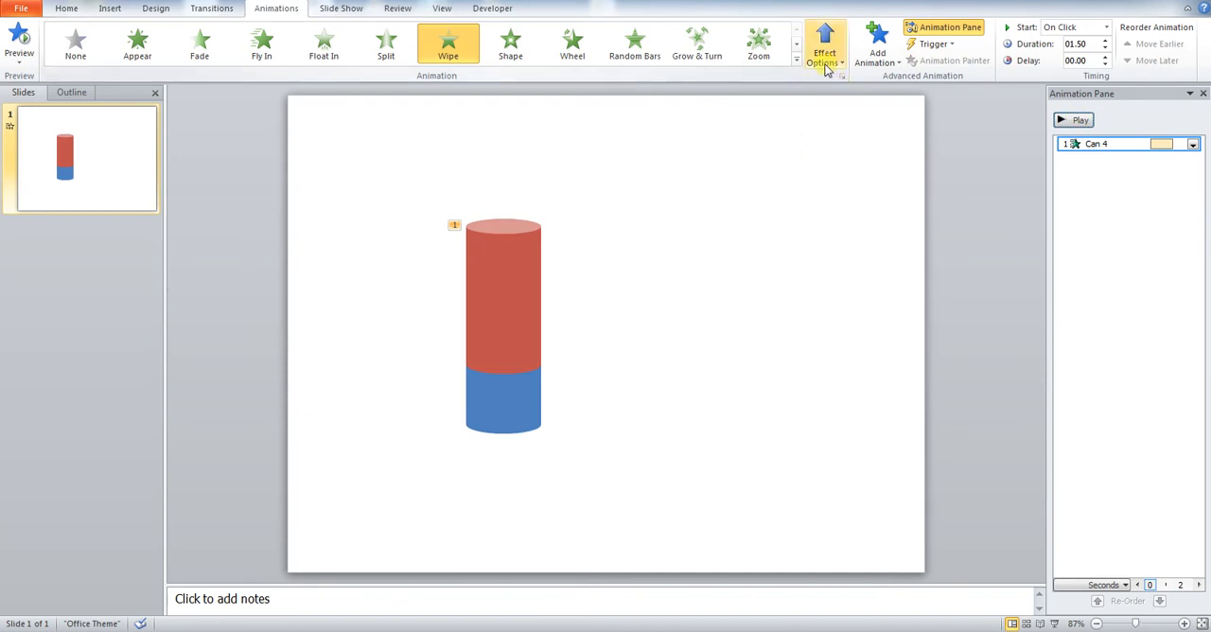
{"action": "left_click", "coordinate": [825, 46]}
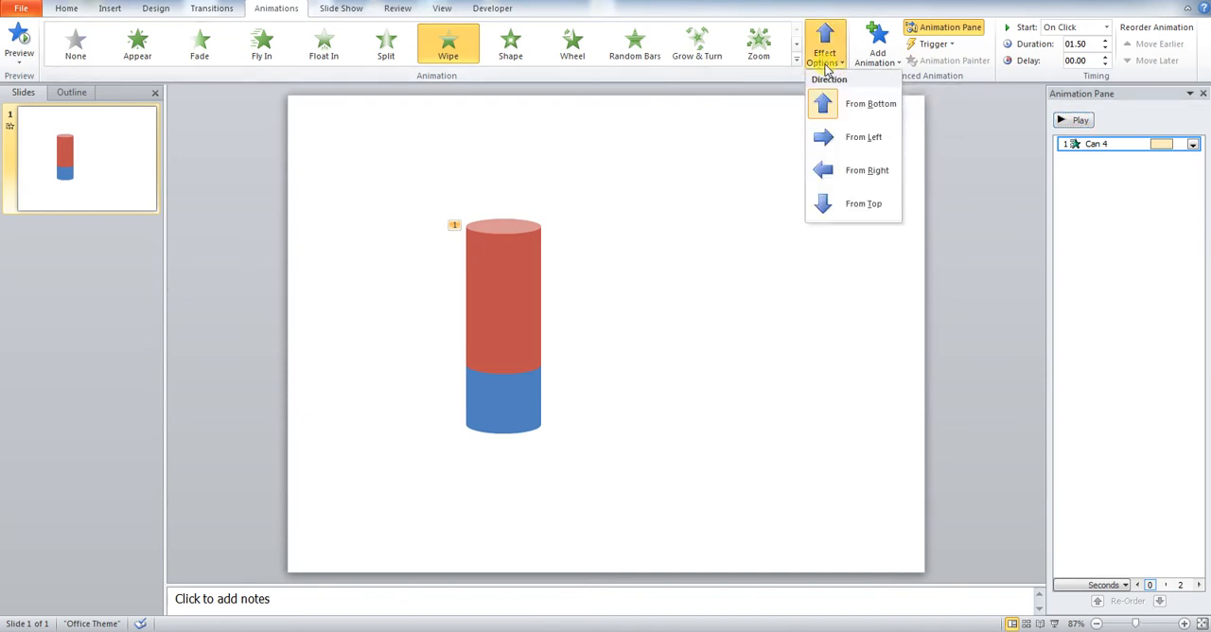
{"action": "mouse_move", "coordinate": [863, 204]}
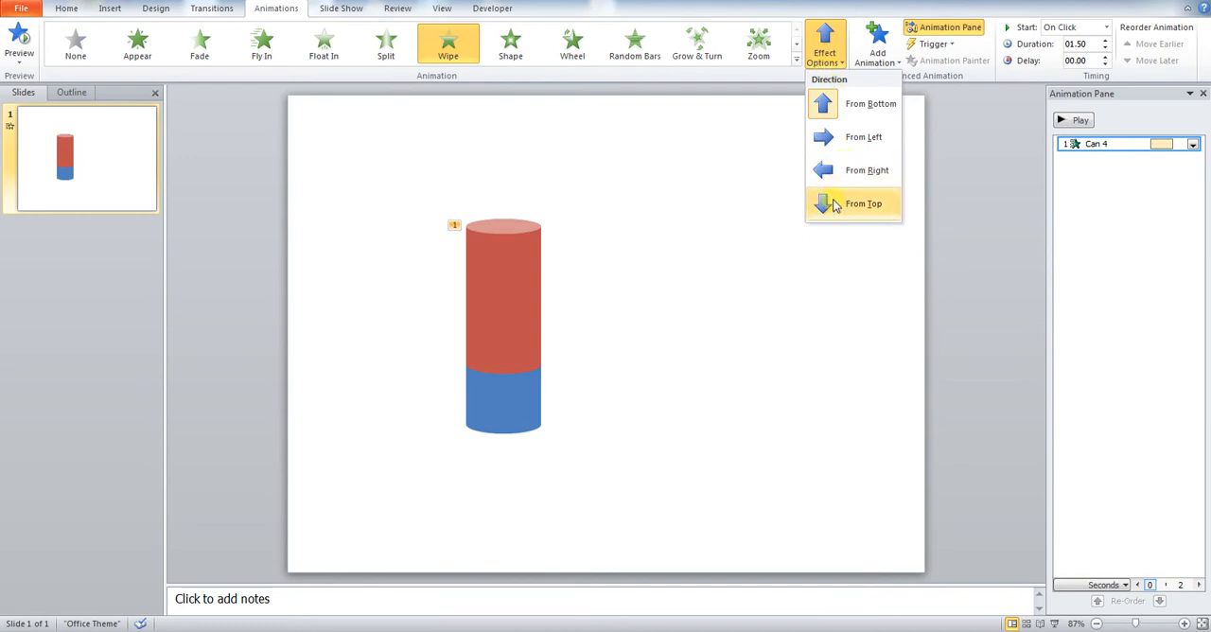
{"action": "left_click", "coordinate": [862, 204]}
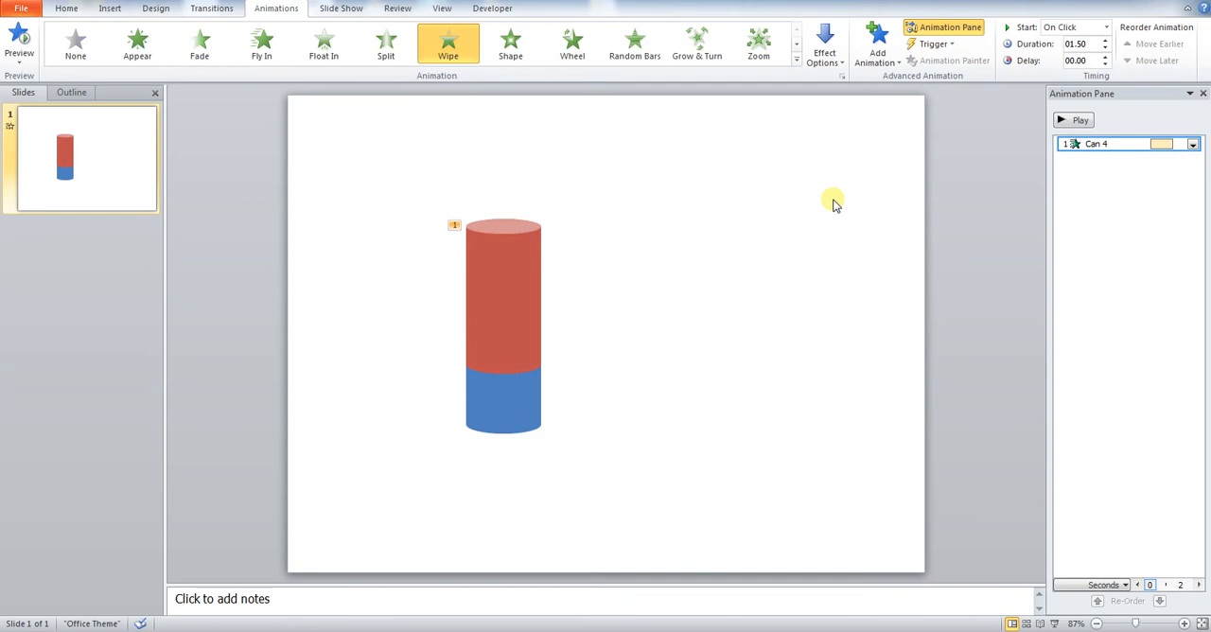
{"action": "left_click", "coordinate": [1079, 122]}
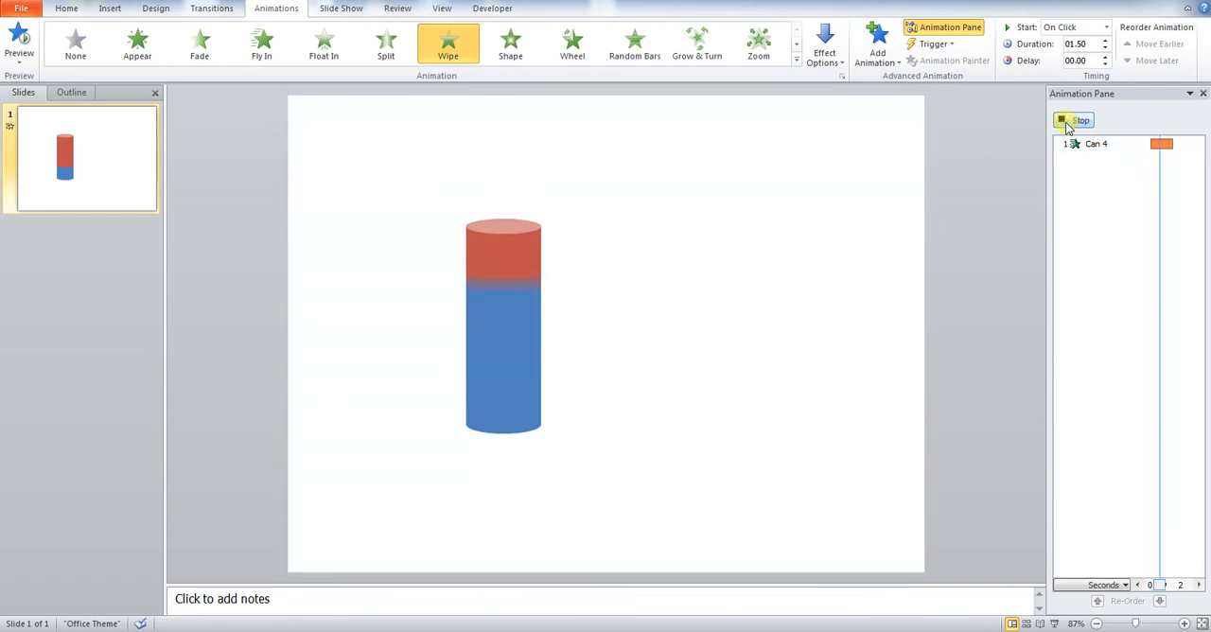
{"action": "left_click", "coordinate": [1075, 121]}
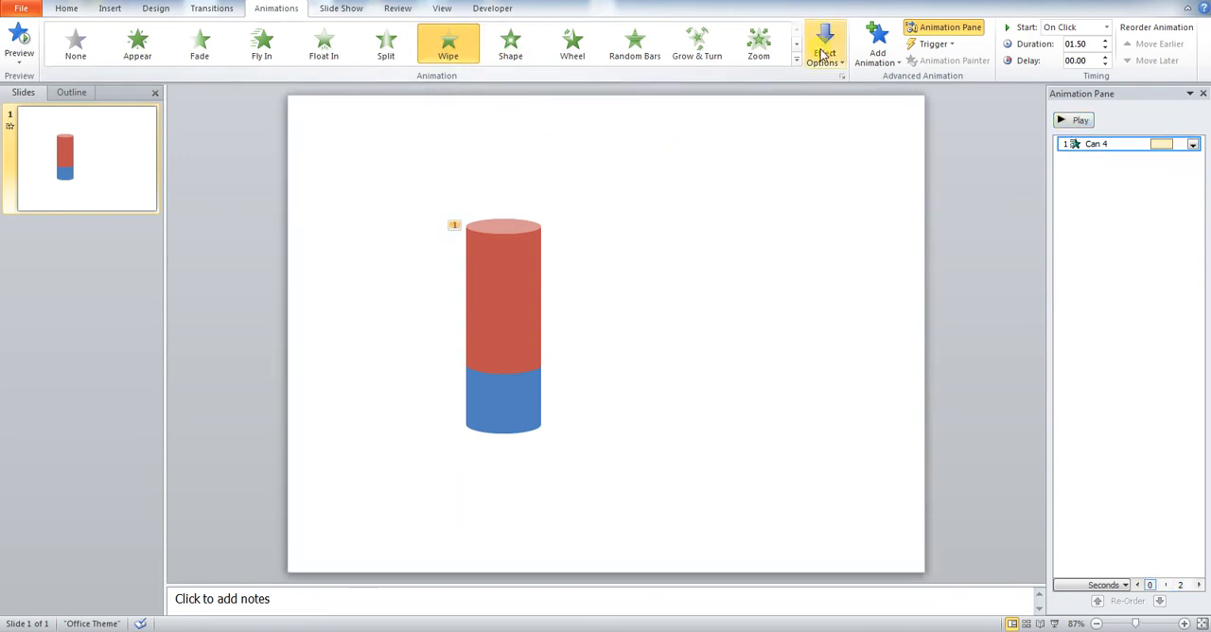
{"action": "left_click", "coordinate": [825, 42]}
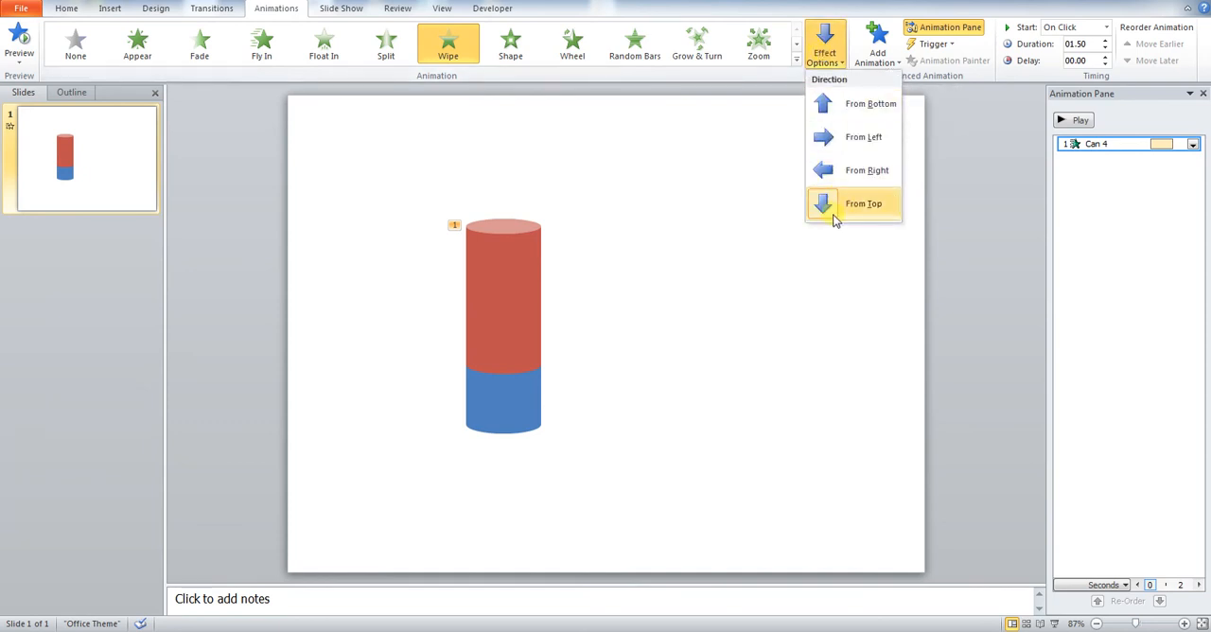
{"action": "left_click", "coordinate": [862, 204]}
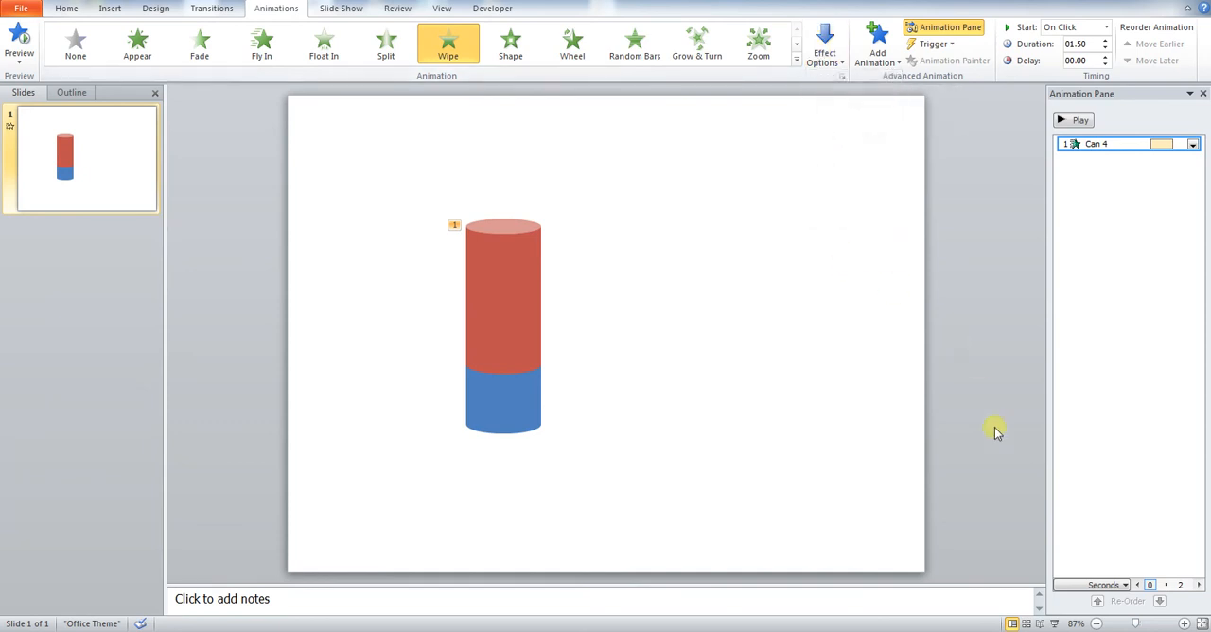
{"action": "left_click", "coordinate": [1073, 121]}
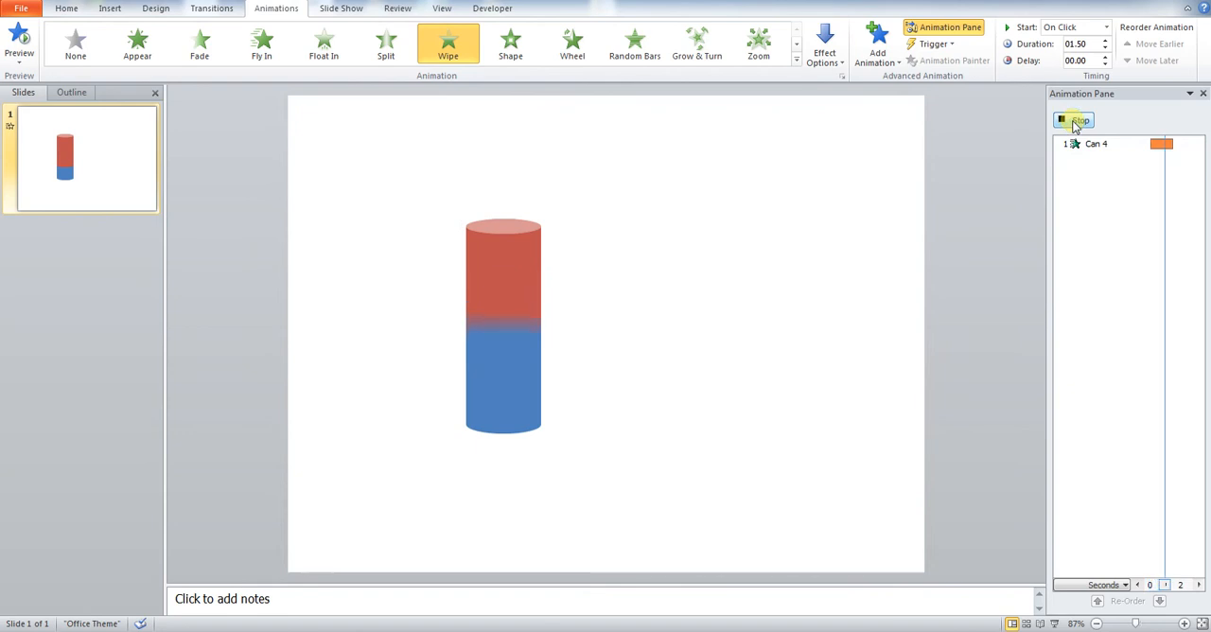
{"action": "left_click", "coordinate": [1078, 122]}
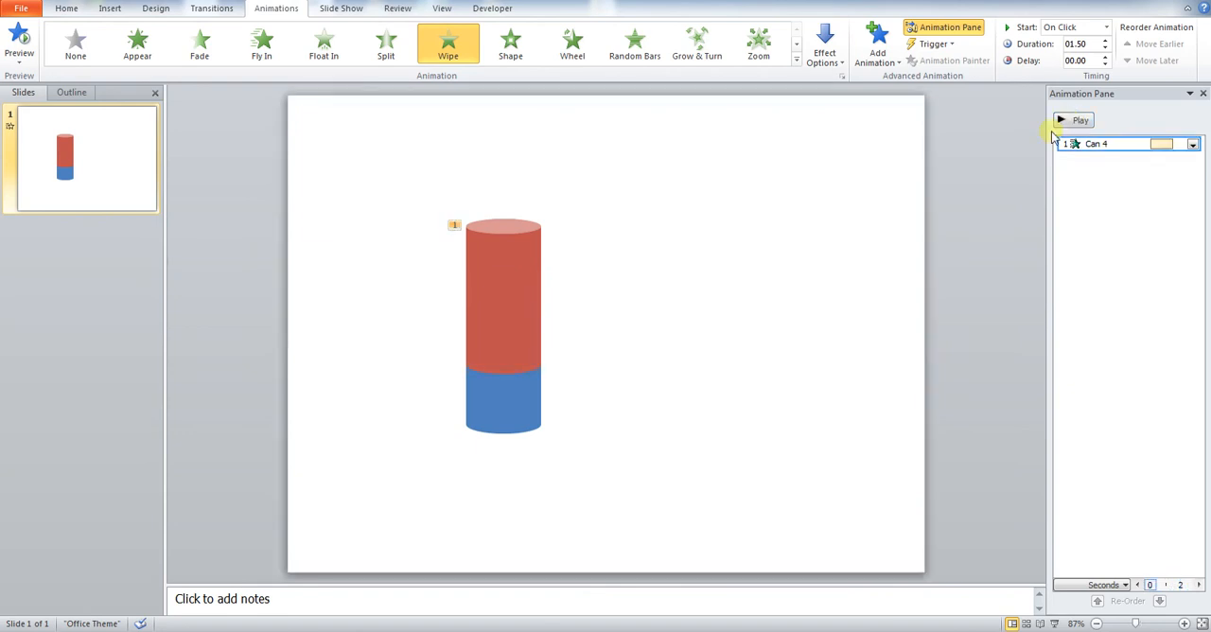
{"action": "mouse_move", "coordinate": [980, 549]}
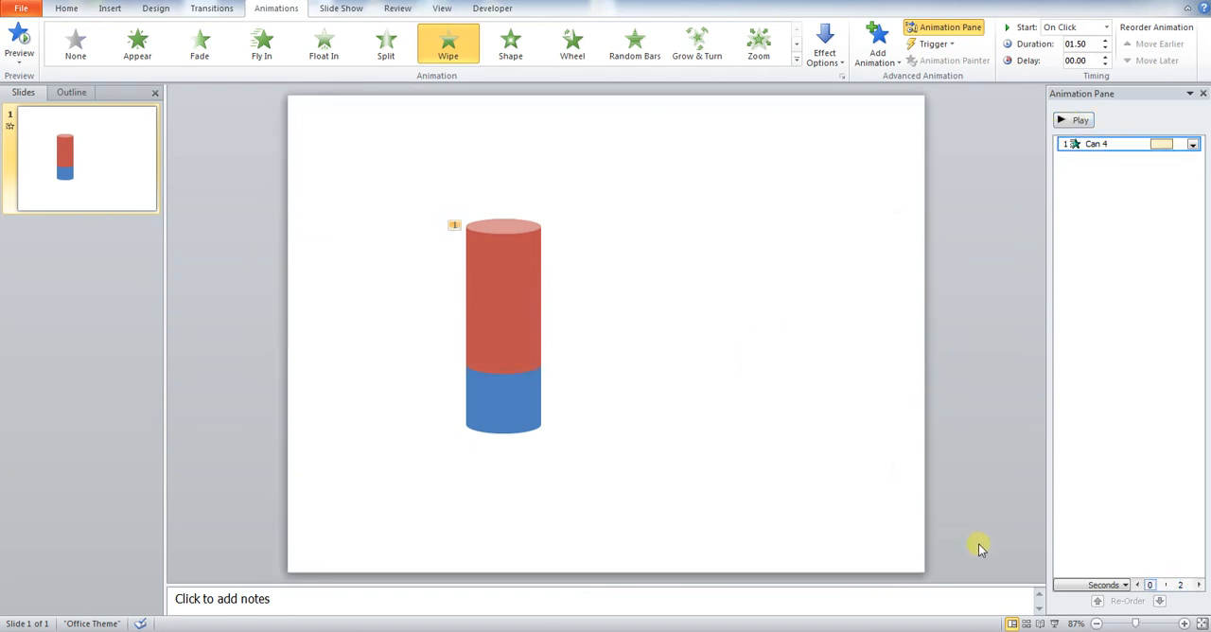
{"action": "mouse_move", "coordinate": [753, 388]}
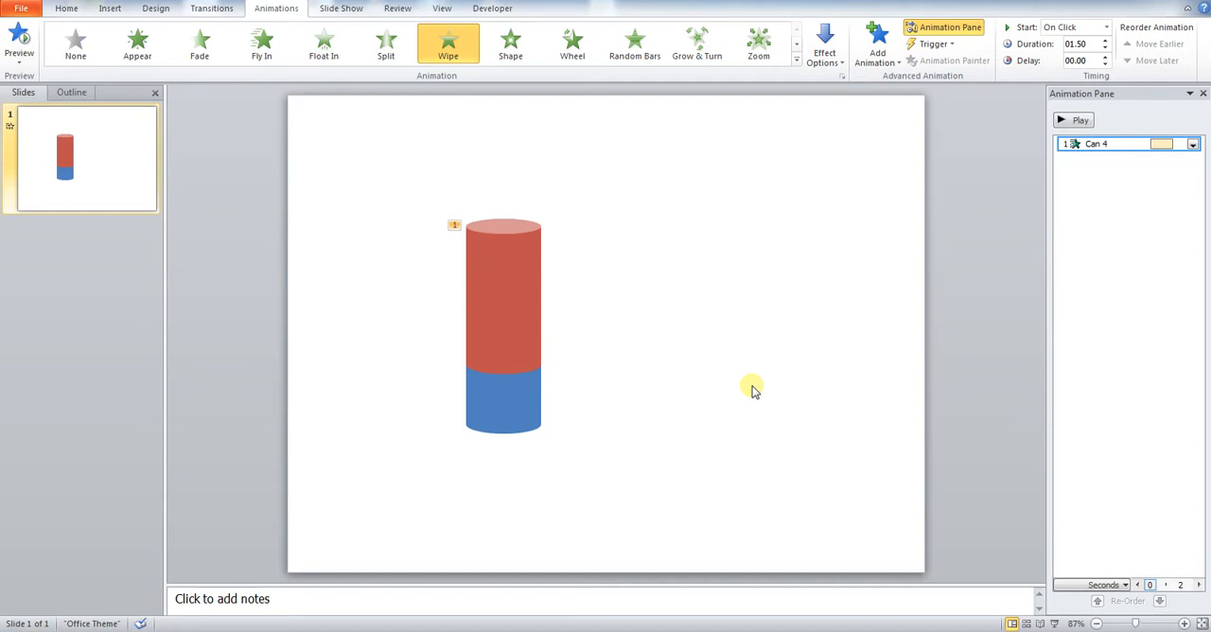